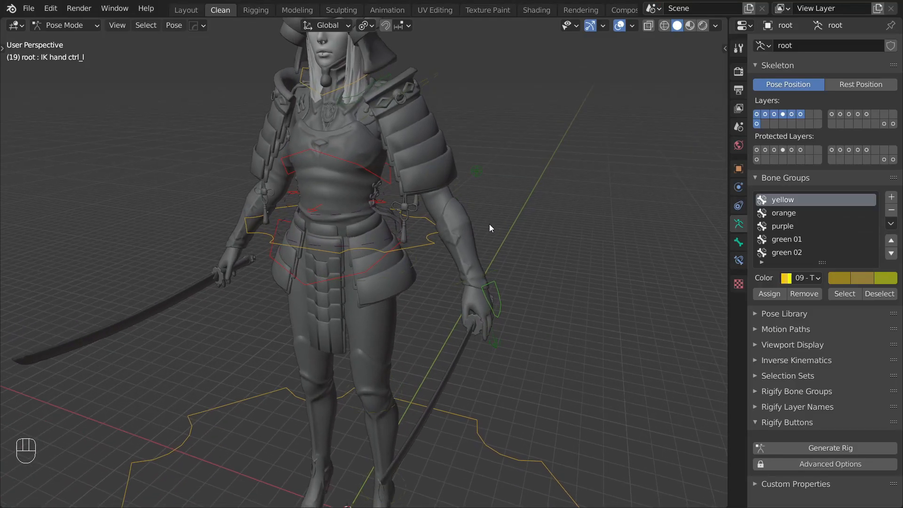
Enter Edit Mode on the samurai armature and focus the view on the left thigh bones
key(G)
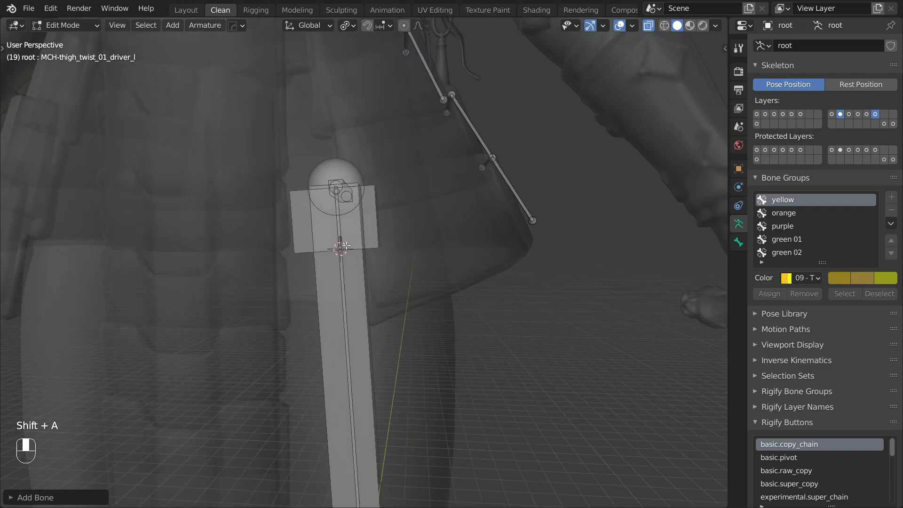
Add a bone at the left thigh, name it MCH-thigh armor collider_l and parent it to the selected bone
key(g)
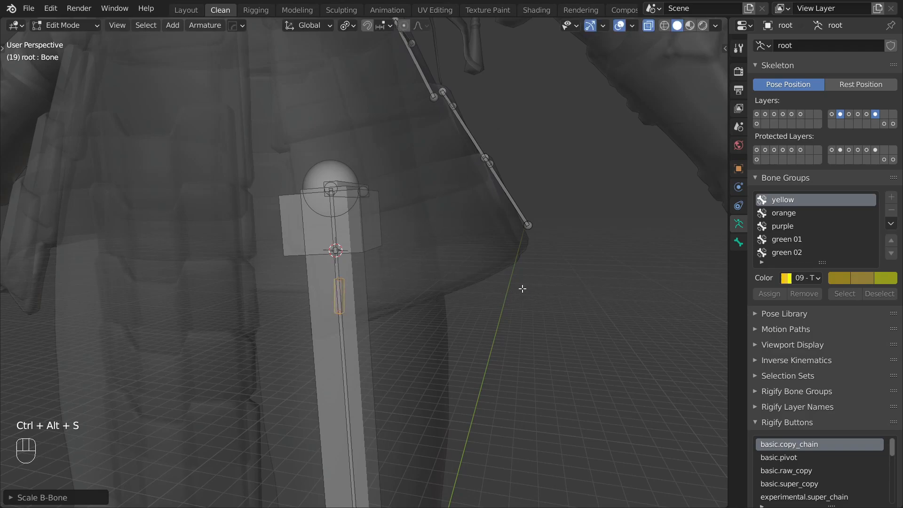
key(F2)
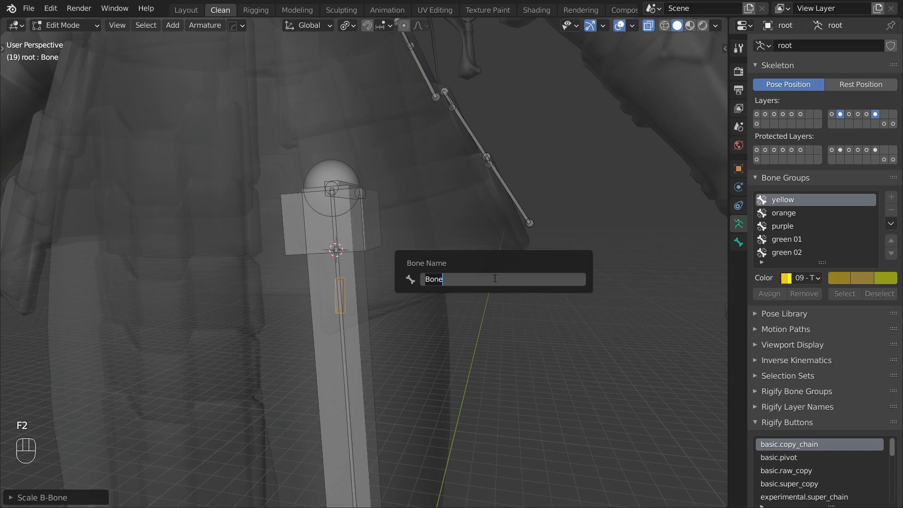
text(MCH-thigh armor collider_l)
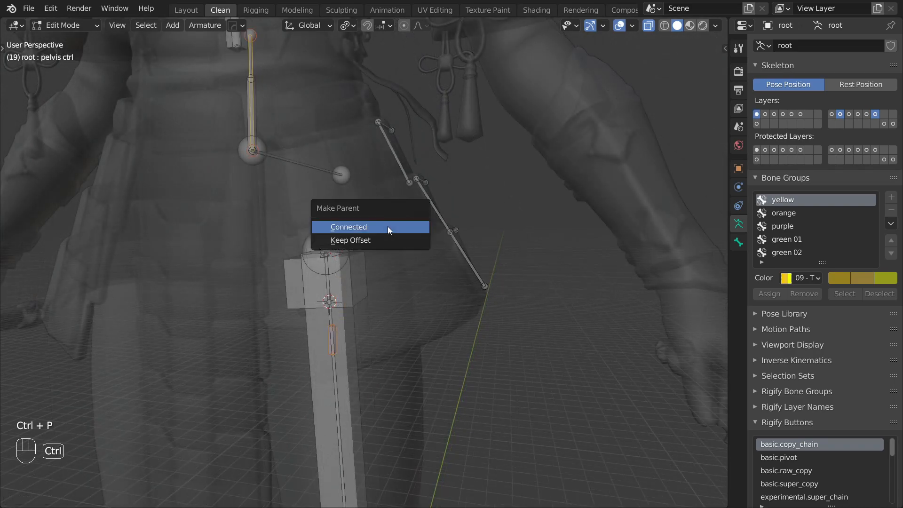
click(347, 226)
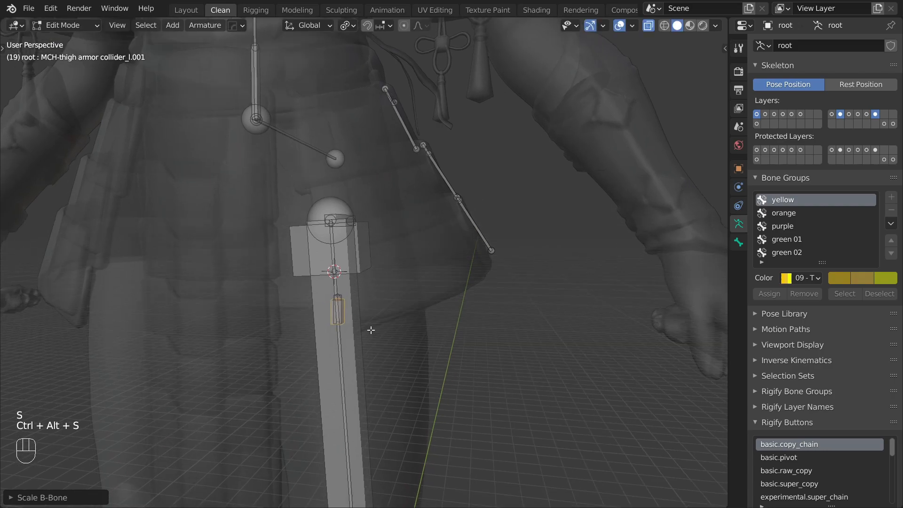
Thicken the collider bone's display size and parent it to the thigh twist bone
key(f2)
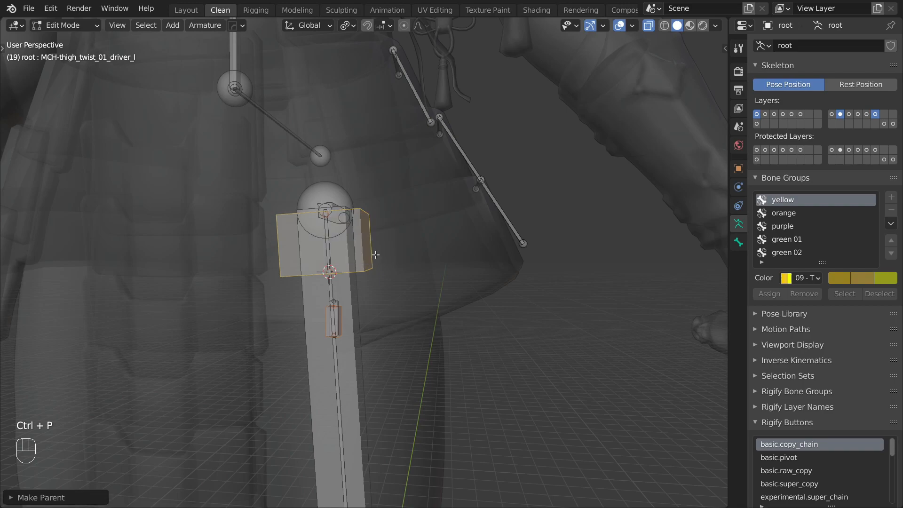
click(66, 25)
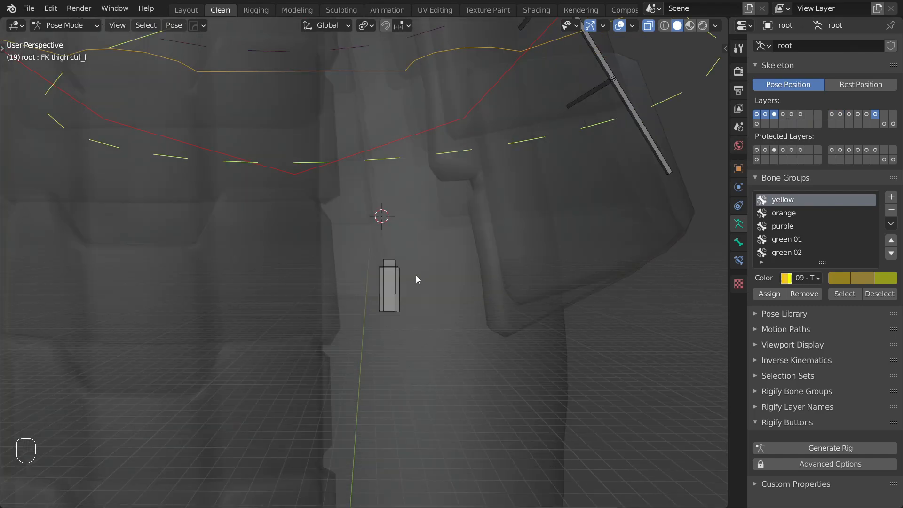
Give the collider bone a Limit Distance constraint targeting the thigh armor bone with Clamp Region Inside
click(389, 289)
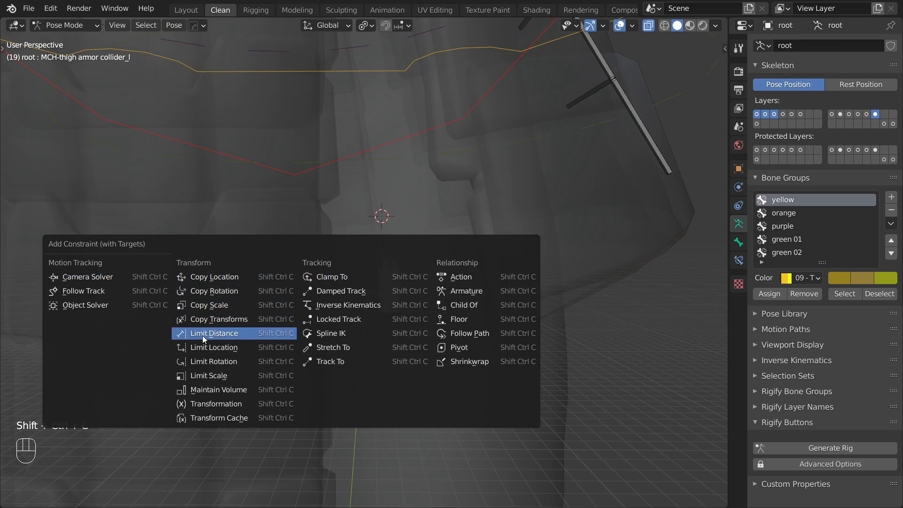
click(213, 333)
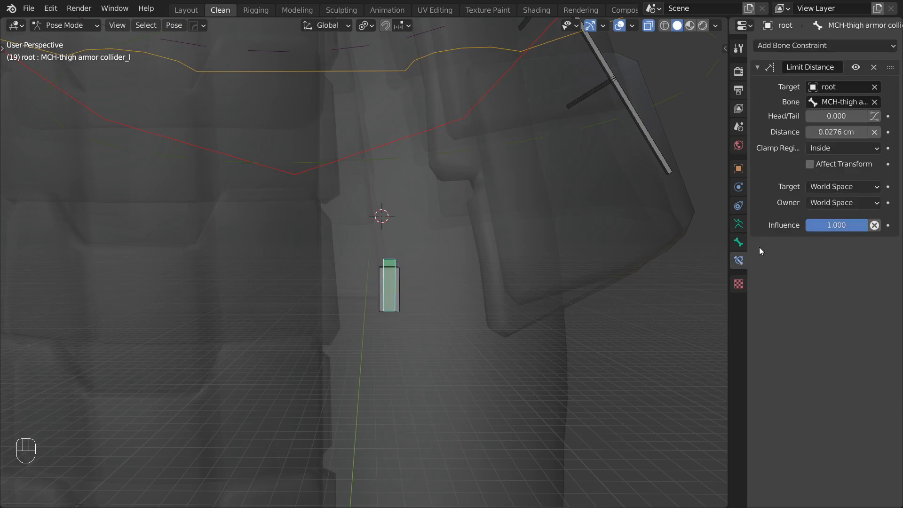
click(842, 148)
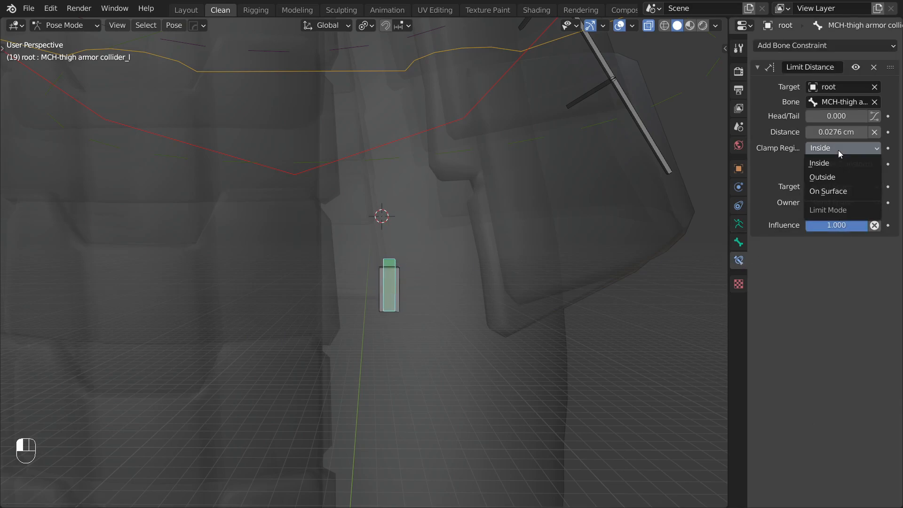
click(818, 163)
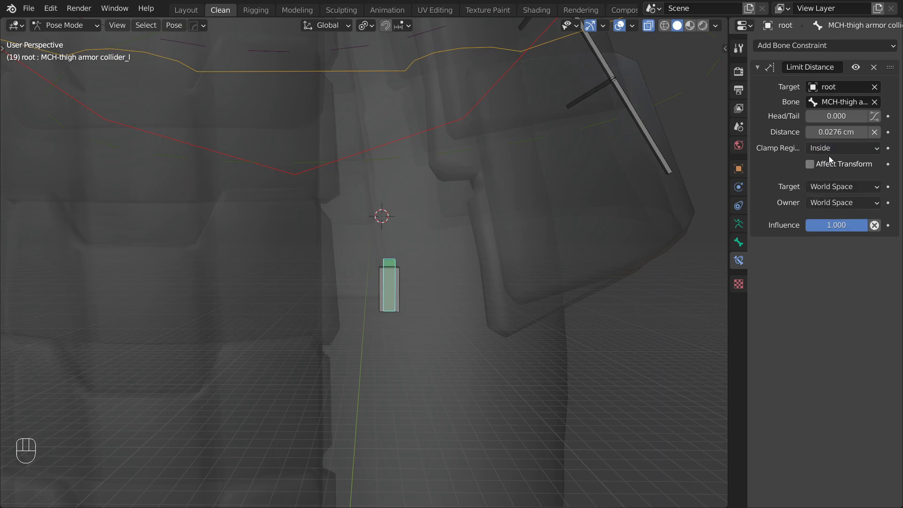
double_click(837, 131)
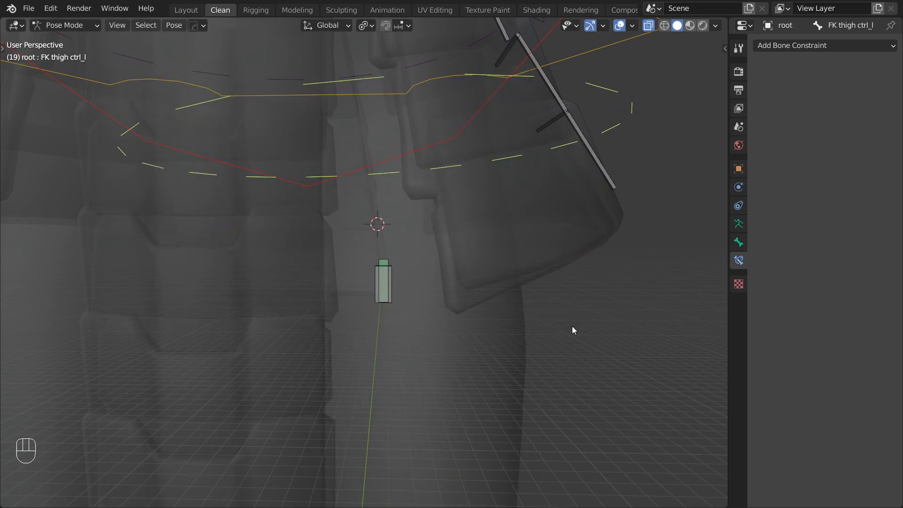
key(r)
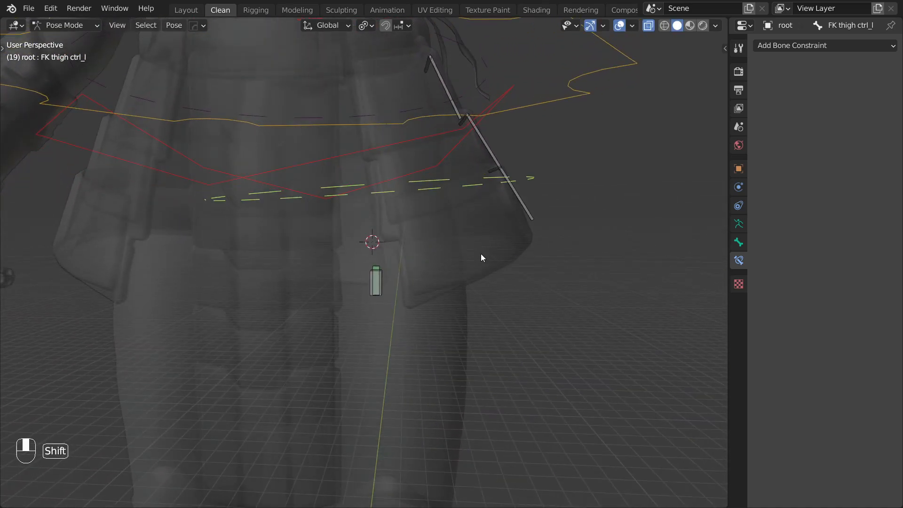
Recalculate the roll of hip_flap_01_SHOGUN_l_temp in Edit Mode
click(738, 224)
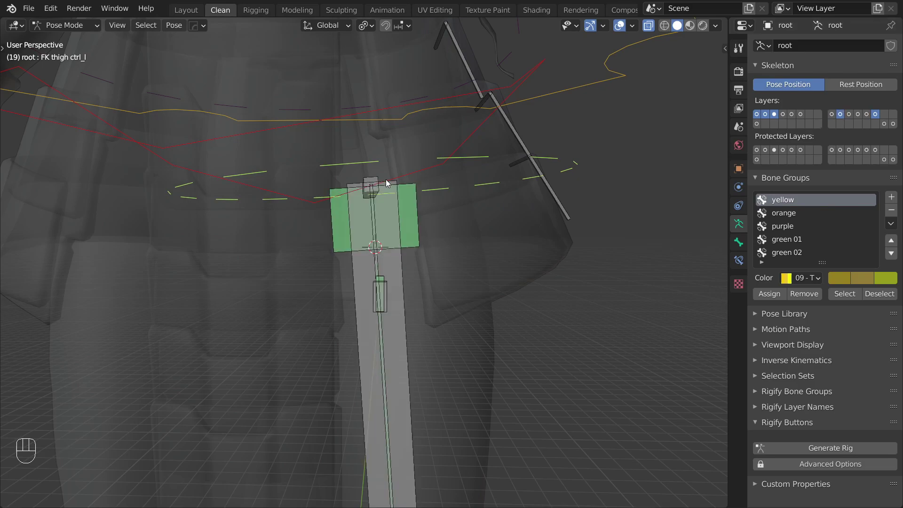
key(Tab)
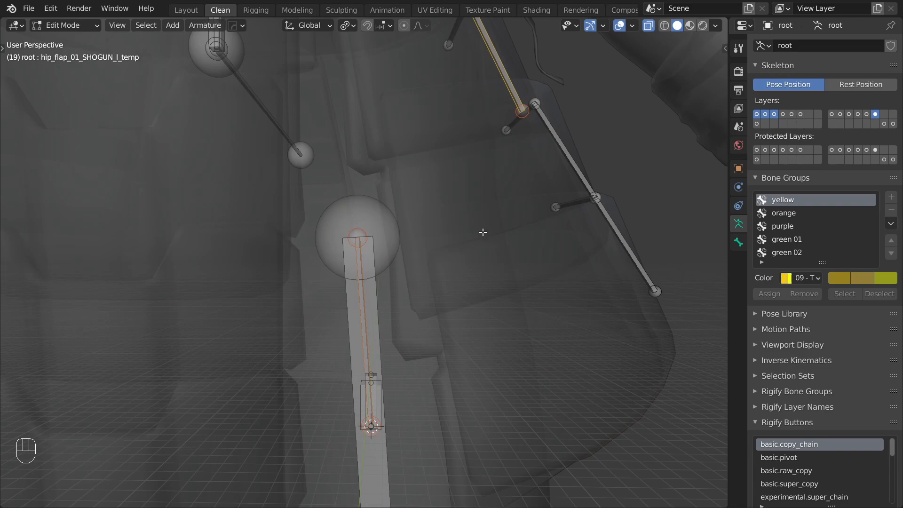
key(Shift+N)
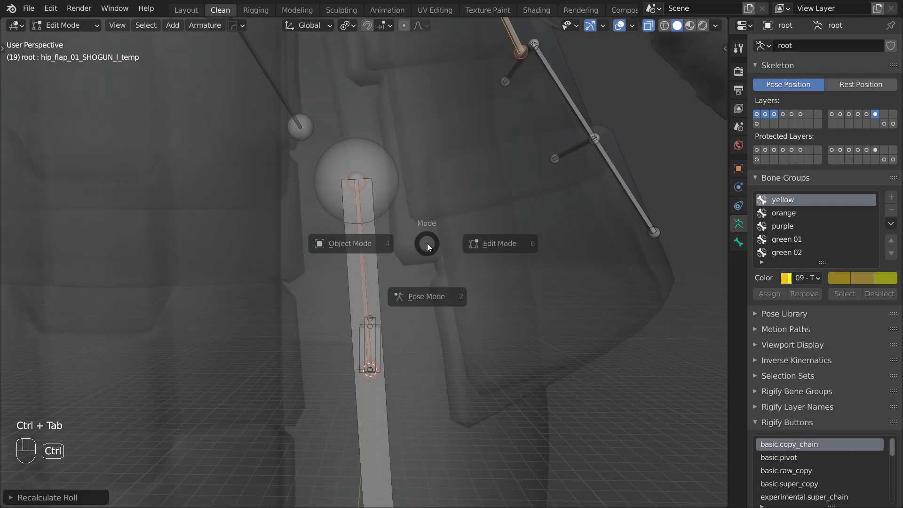
Back in Pose Mode, give the helper bone Bone an Inverse Kinematics constraint
click(426, 296)
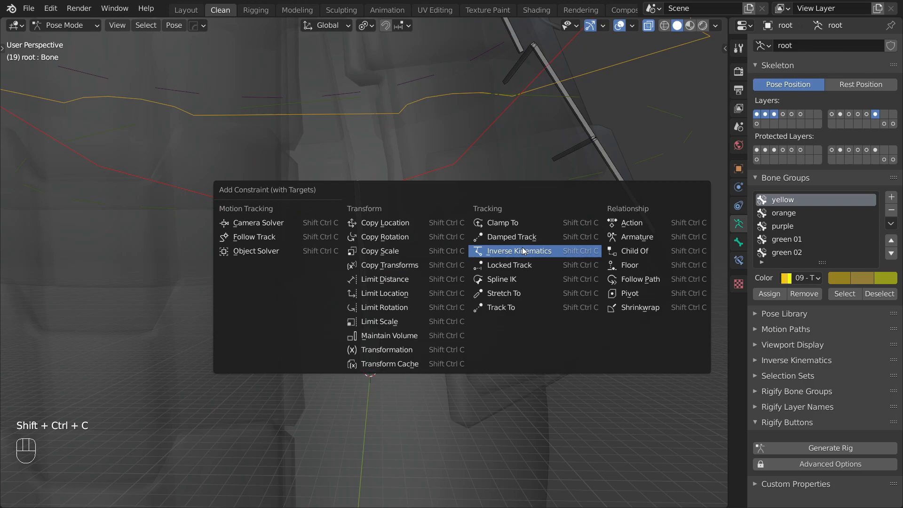
click(519, 251)
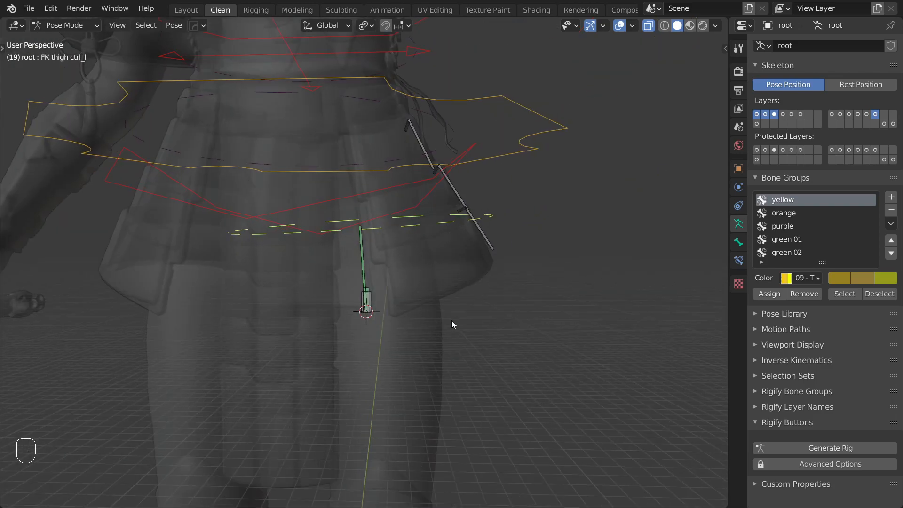
key(r)
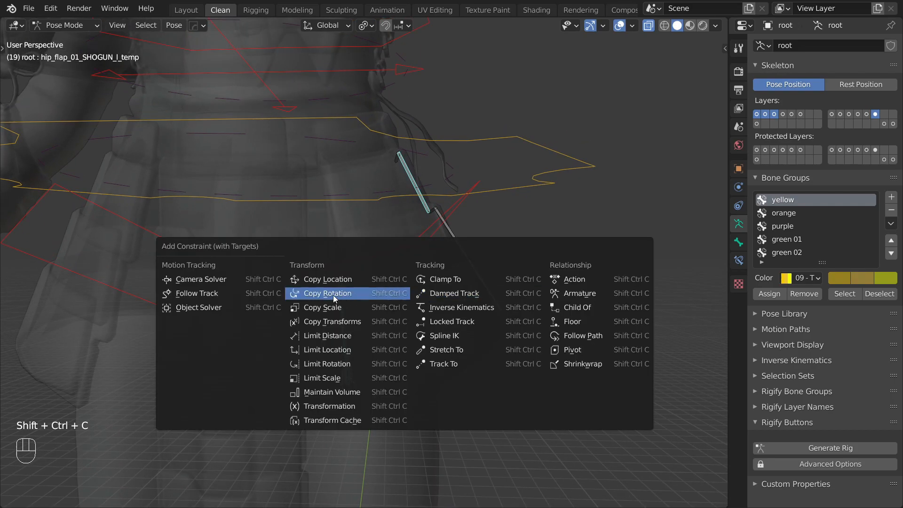
Give the hip flap bone a Copy Rotation constraint from Bone in local space, mixed Before Original
click(327, 294)
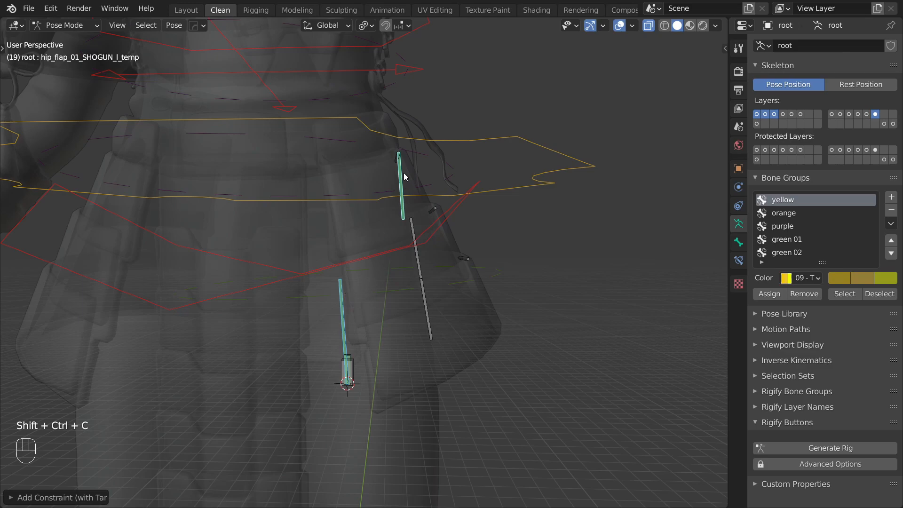
click(738, 260)
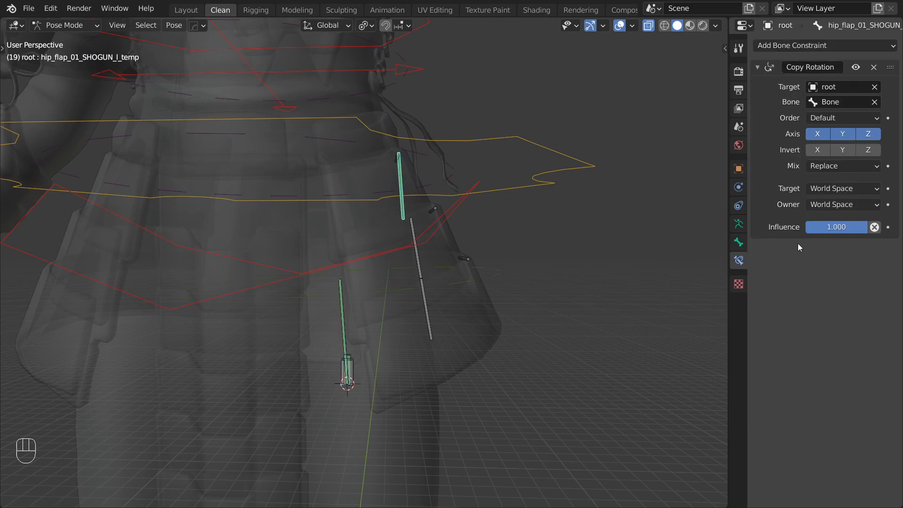
click(842, 188)
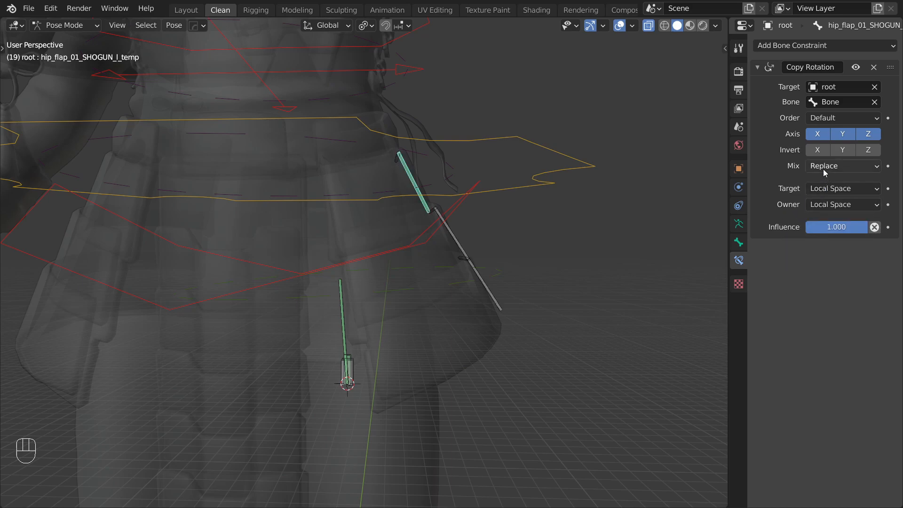
click(841, 166)
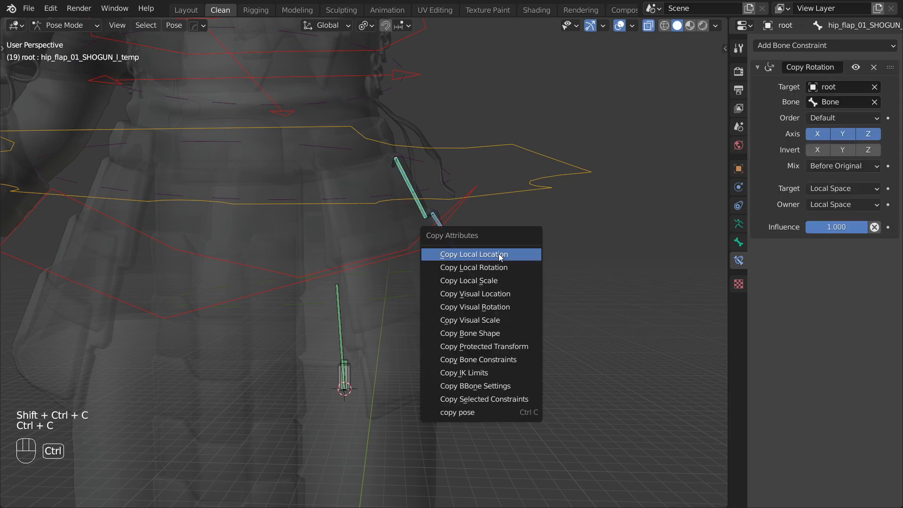
mouse_move(457, 386)
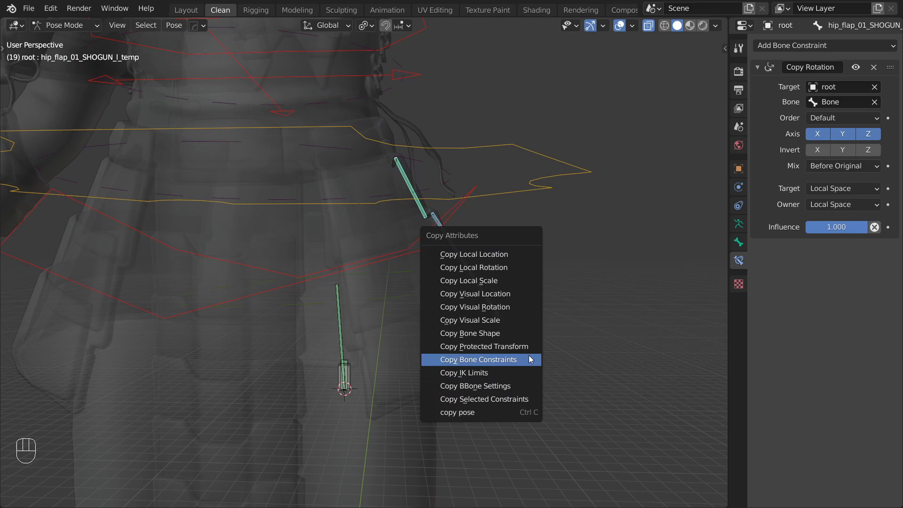
Copy that constraint onto the other selected hip flap bones
click(478, 360)
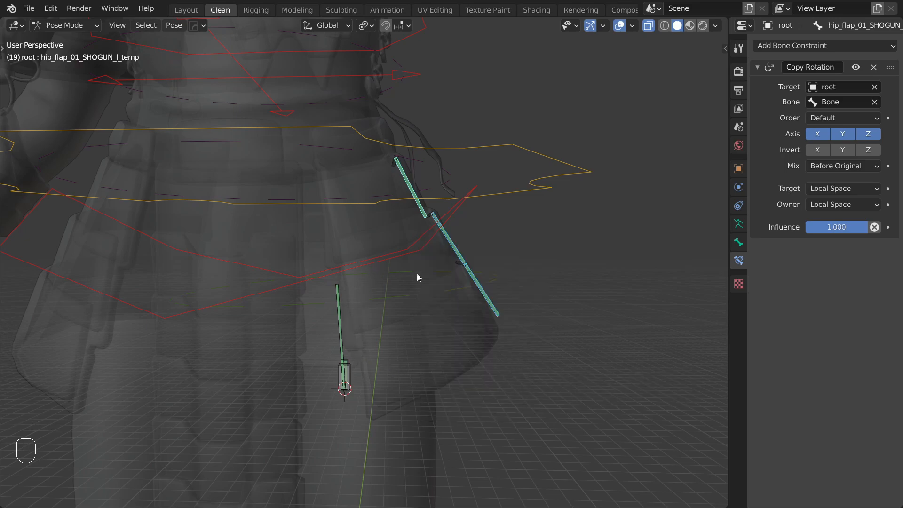
key(r)
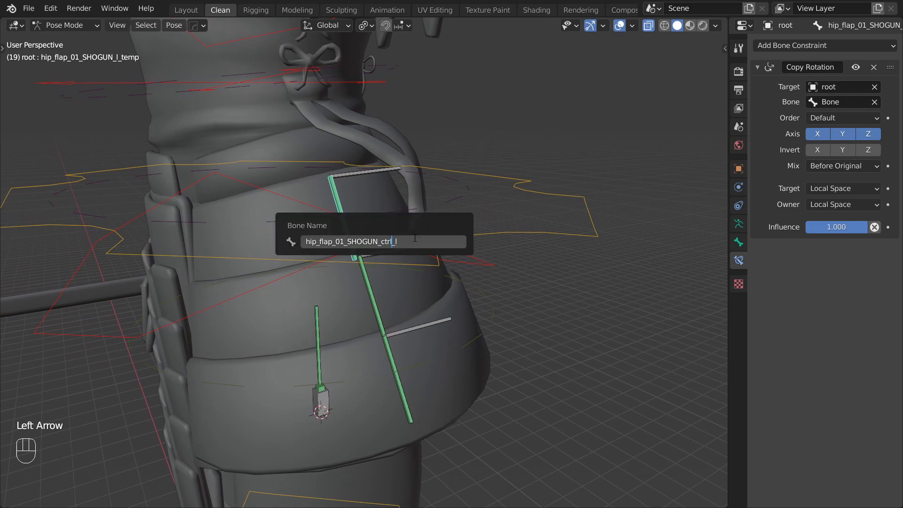
Rename the top flap bone to hip_flap_01_SHOGUN_ctrl_l and drop the temp suffix from the third flap bone
key(Return)
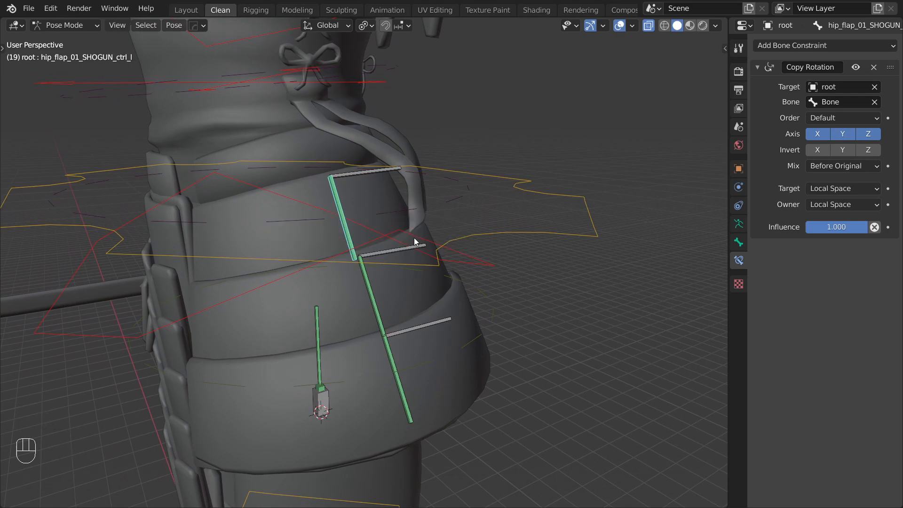
key(F2)
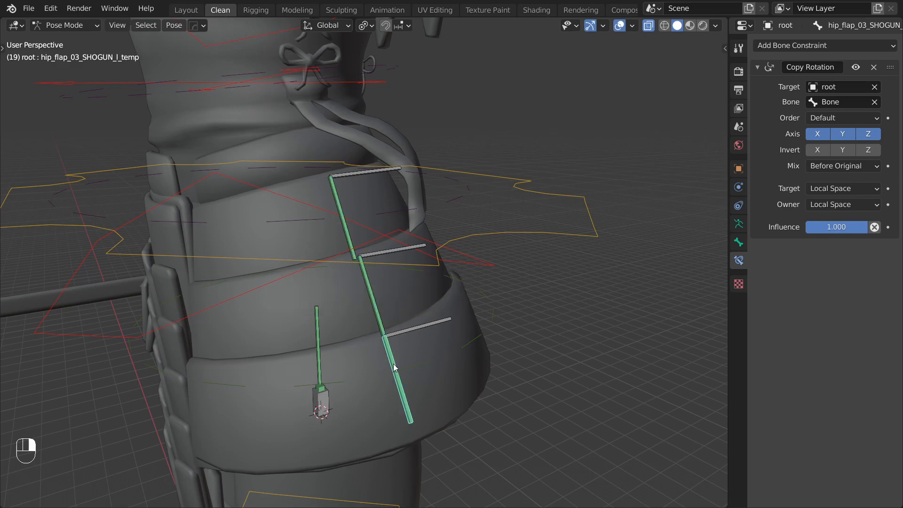
double_click(395, 369)
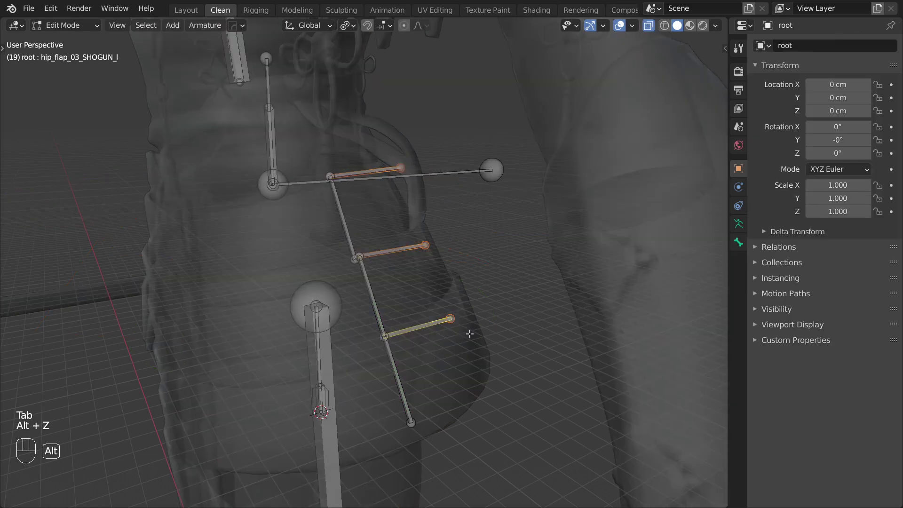
Parent the flap bones to hip_flap_01_SHOGUN_ctrl_l with Keep Offset
key(s)
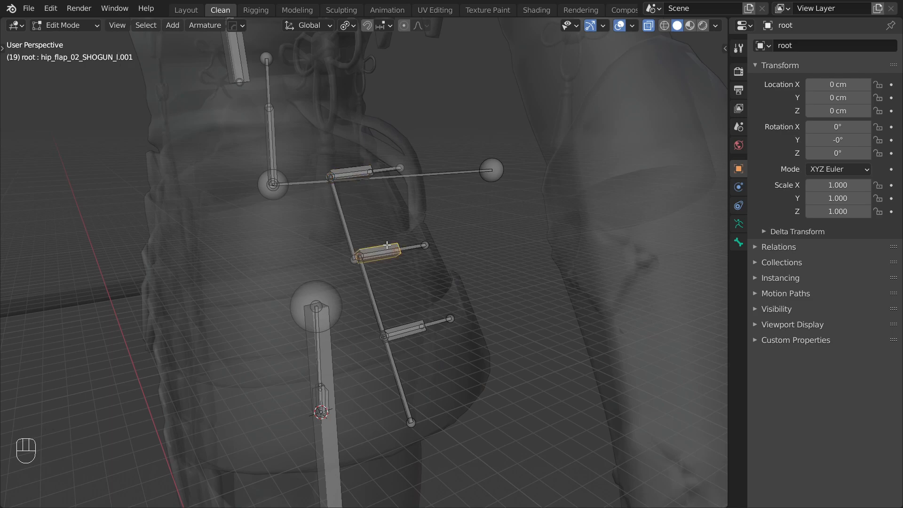
double_click(379, 259)
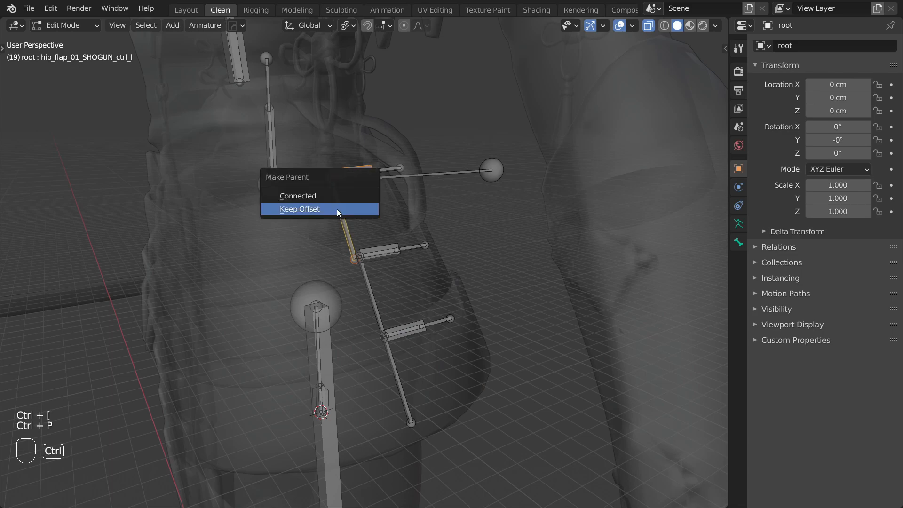
click(300, 208)
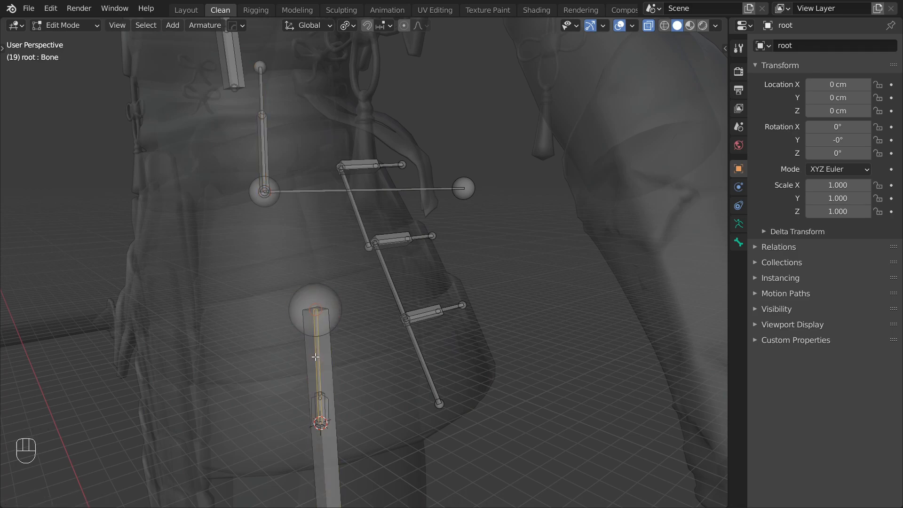
Rename the new thigh helper bone to MCH-thigh armor collider rot_l
key(F2)
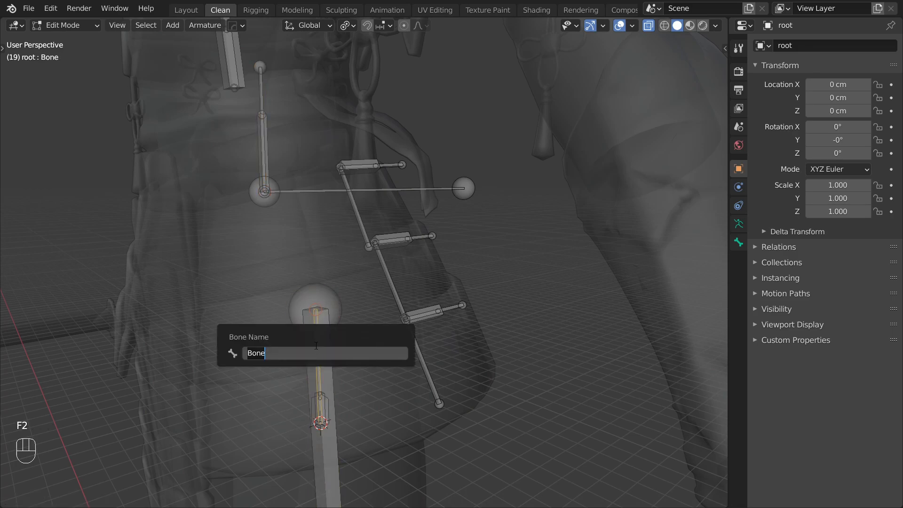
text(MCH-thigh armor collider rot_)
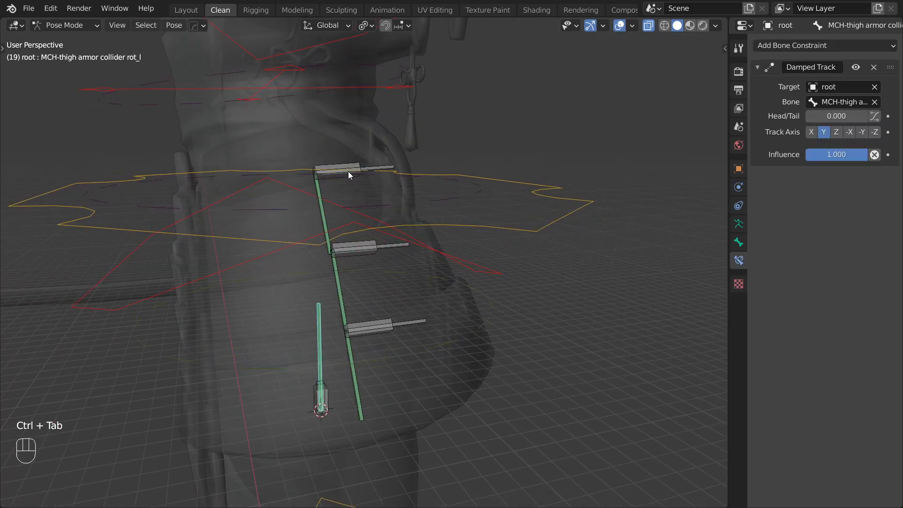
Give hip_flap_02 and hip_flap_03 Copy Transforms constraints from their matching BUFF hip flap bones
key(Shift+Ctrl+C)
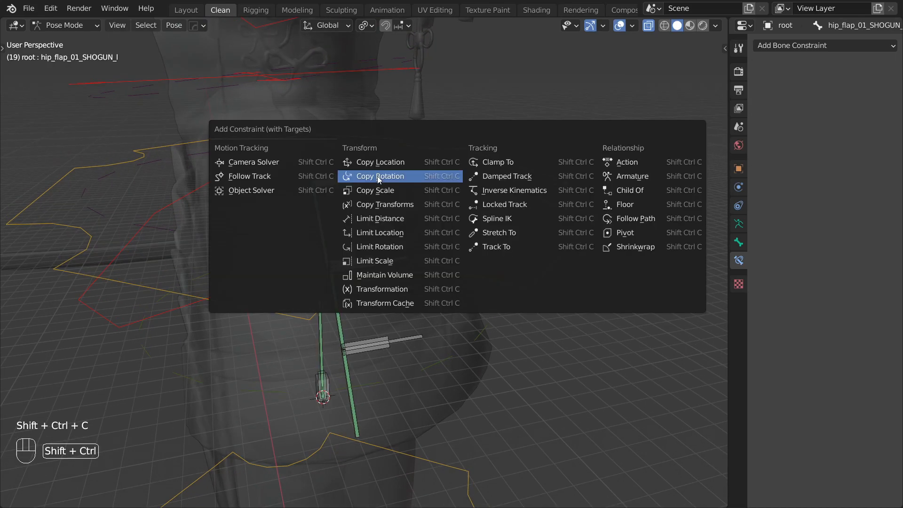
click(379, 176)
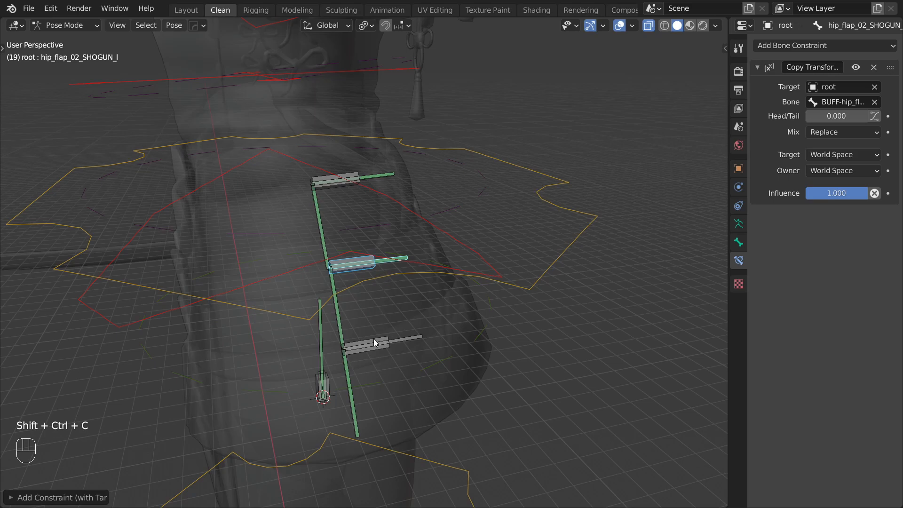
key(Shift+Ctrl+C)
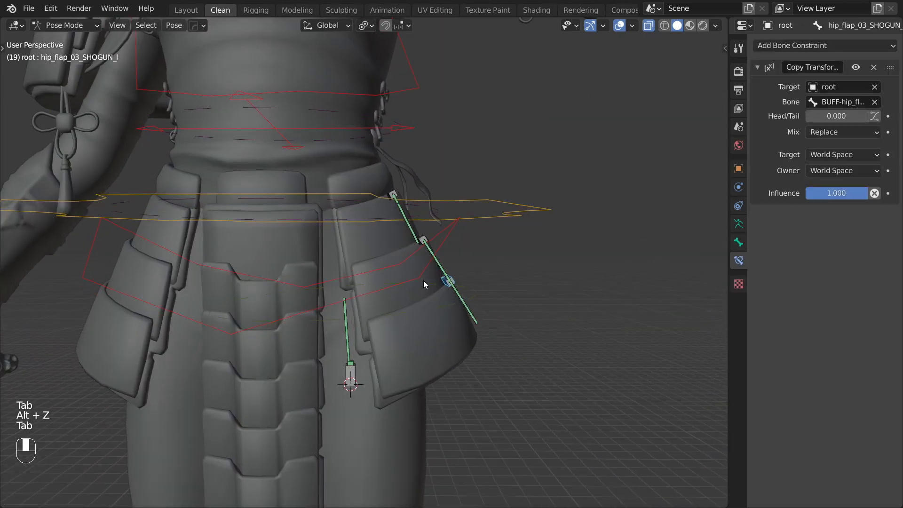
Adjust the Copy Rotation influence on hip_flap_03_SHOGUN_ctrl_l from the thigh collider, then check the FK thigh from the side
key(r)
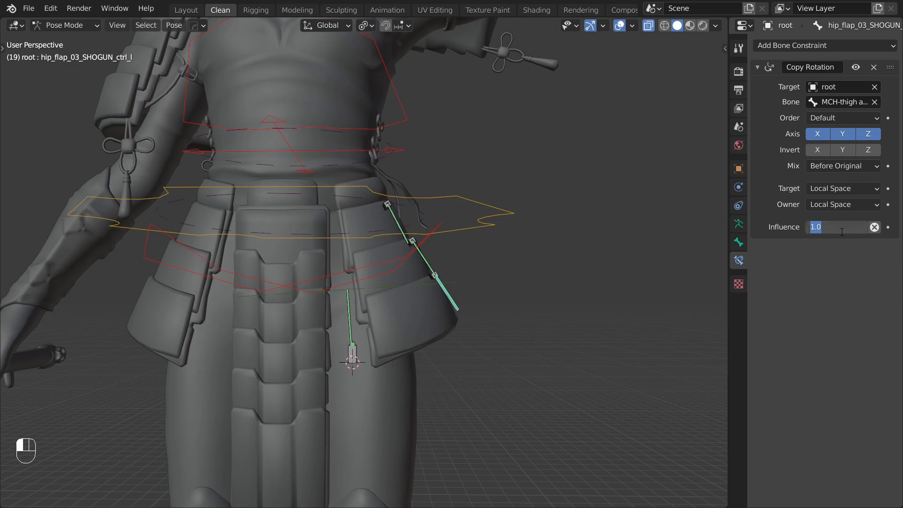
click(390, 291)
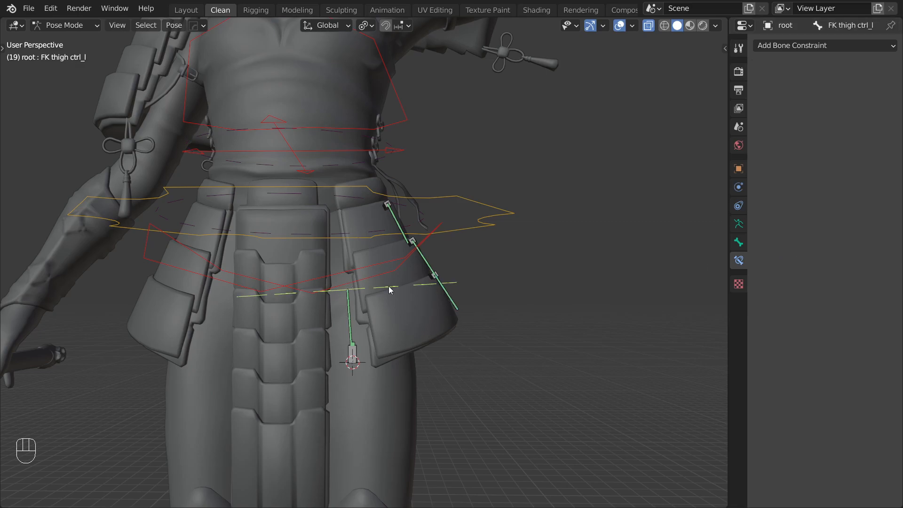
key(r)
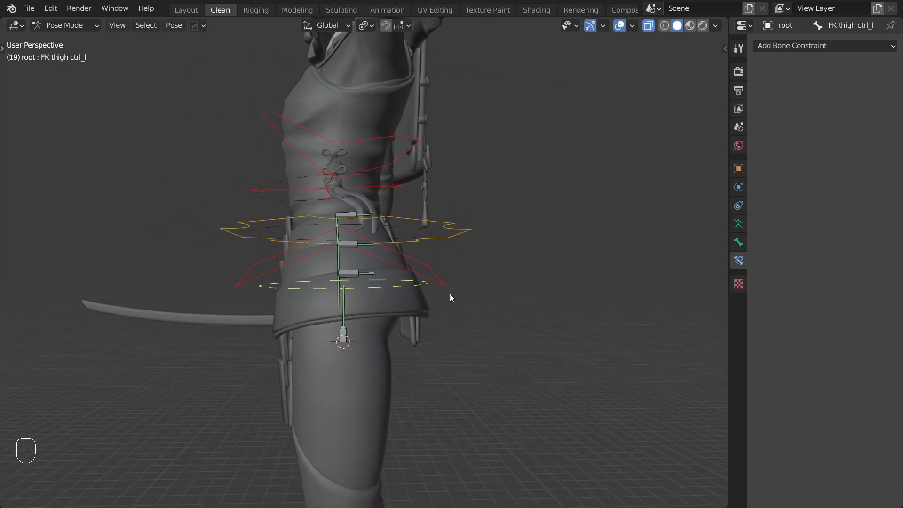
key(r)
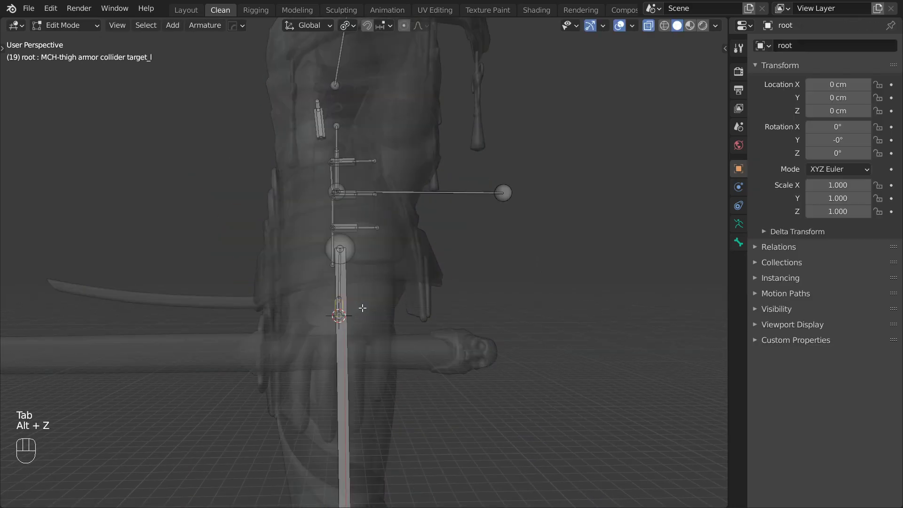
Reposition MCH-thigh armor collider target_l to the front of the left thigh in X-ray Edit Mode
key(g)
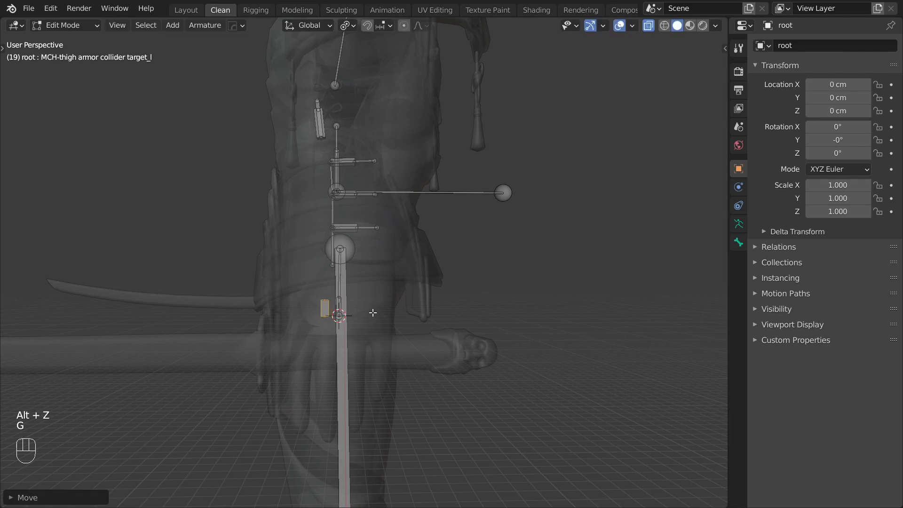
key(Tab)
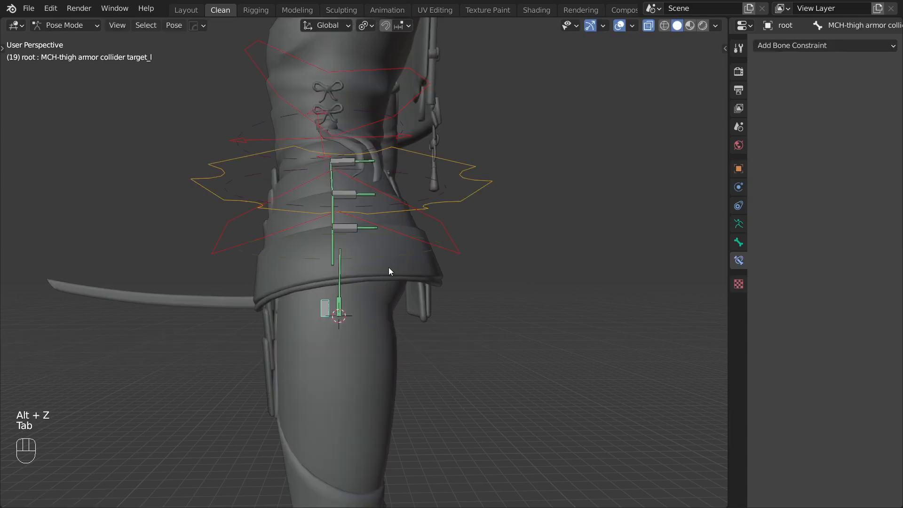
key(r)
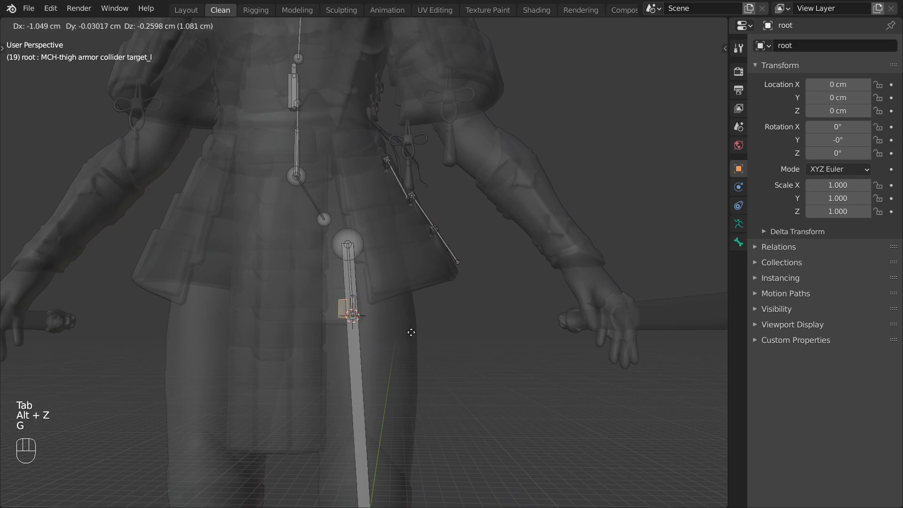
key(Tab)
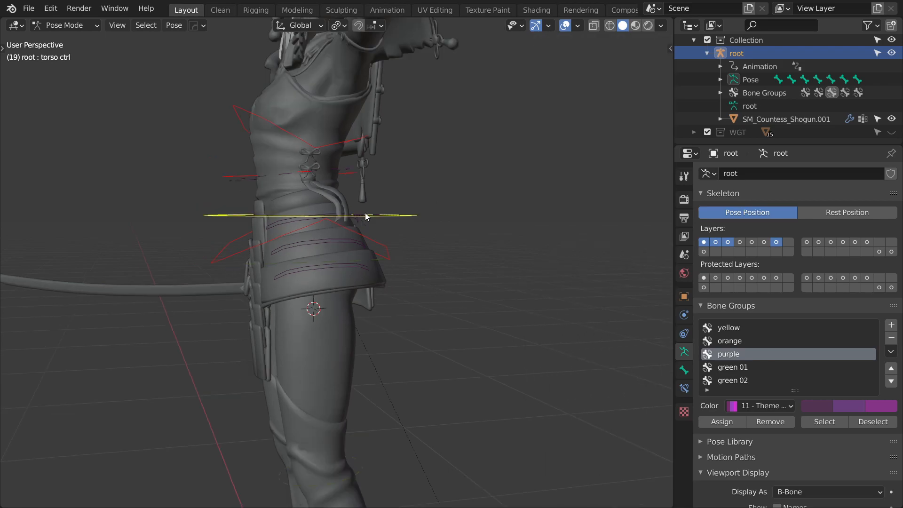
Drag the torso control bone down about 18 cm to see the thigh armor flaps react
drag(365, 217, 380, 299)
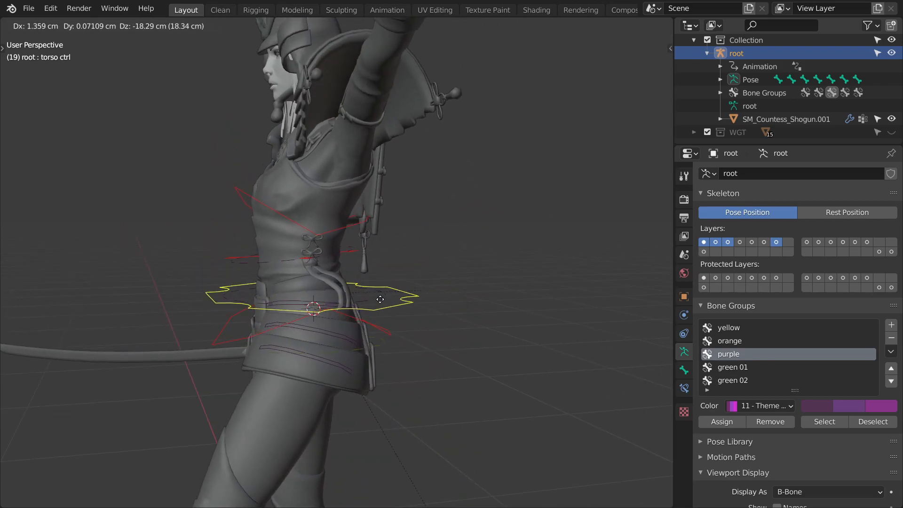